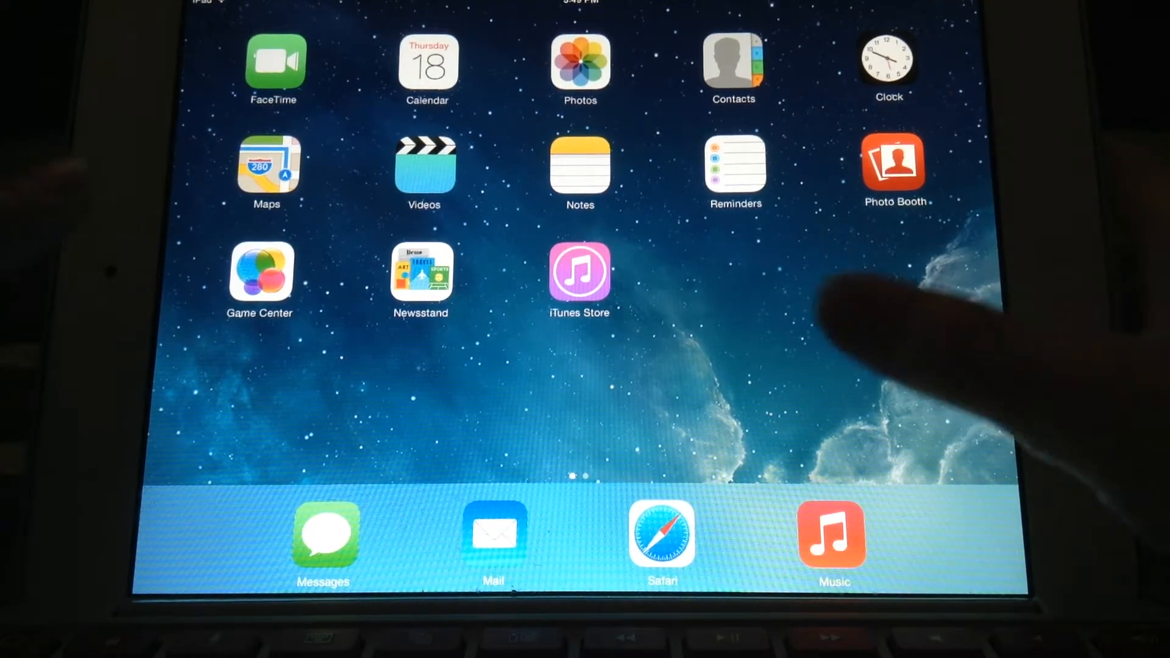
mouse_move(225, 387)
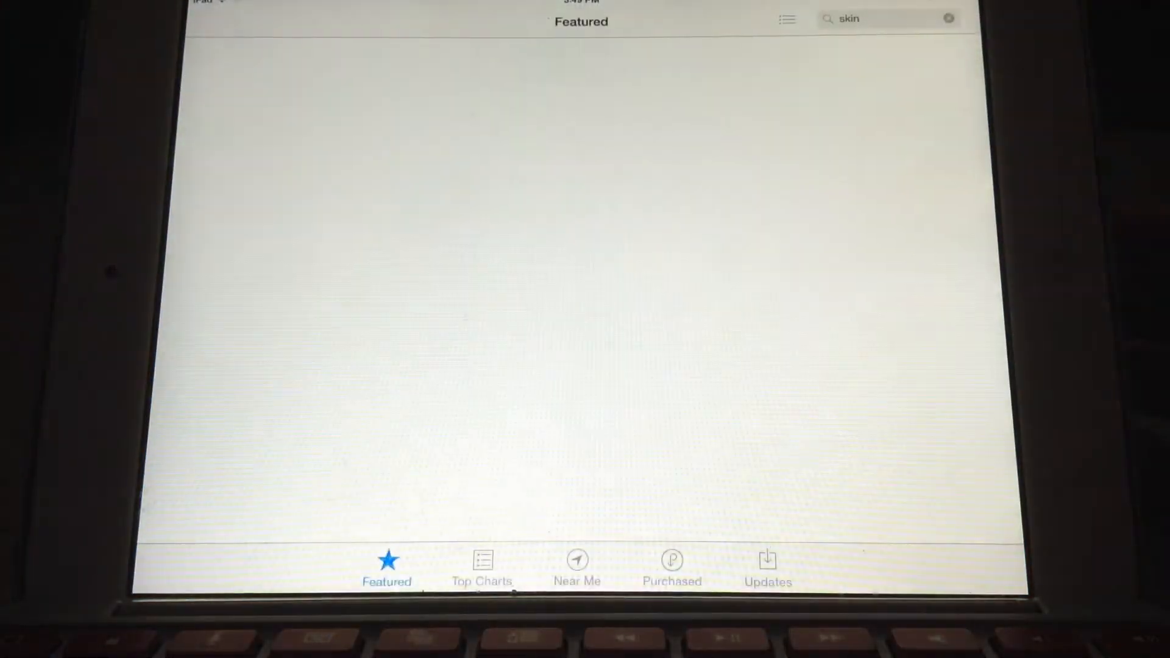
Search the App Store for skineditor, then start a new search for skin to list suggestions
left_click(387, 569)
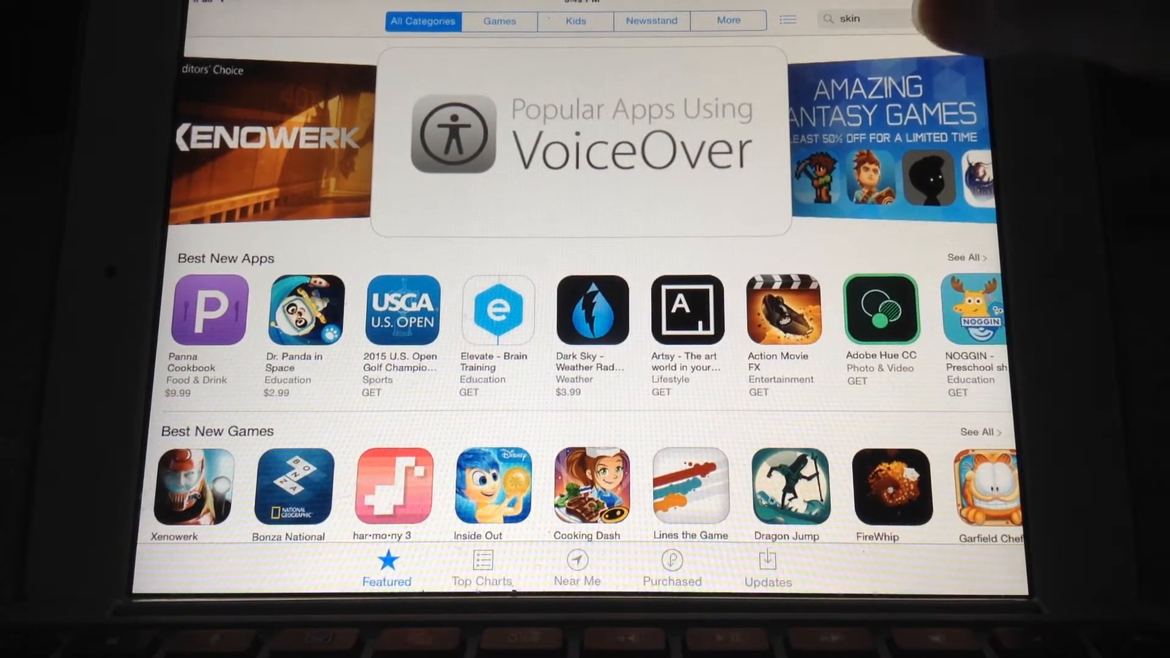
left_click(858, 18)
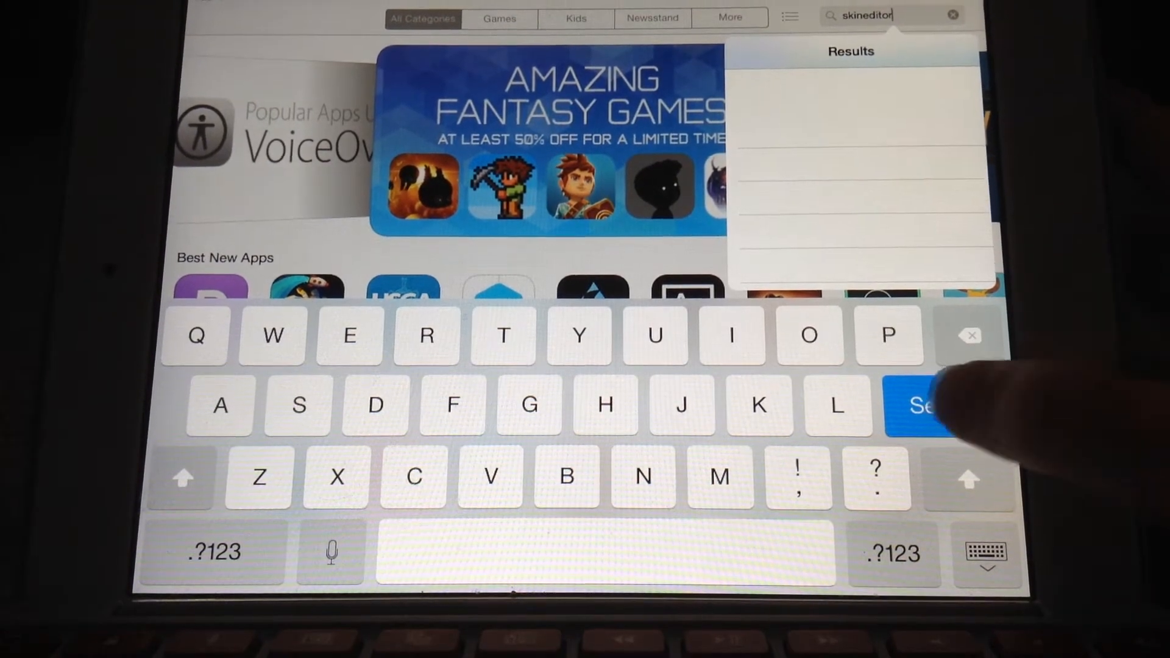
left_click(918, 405)
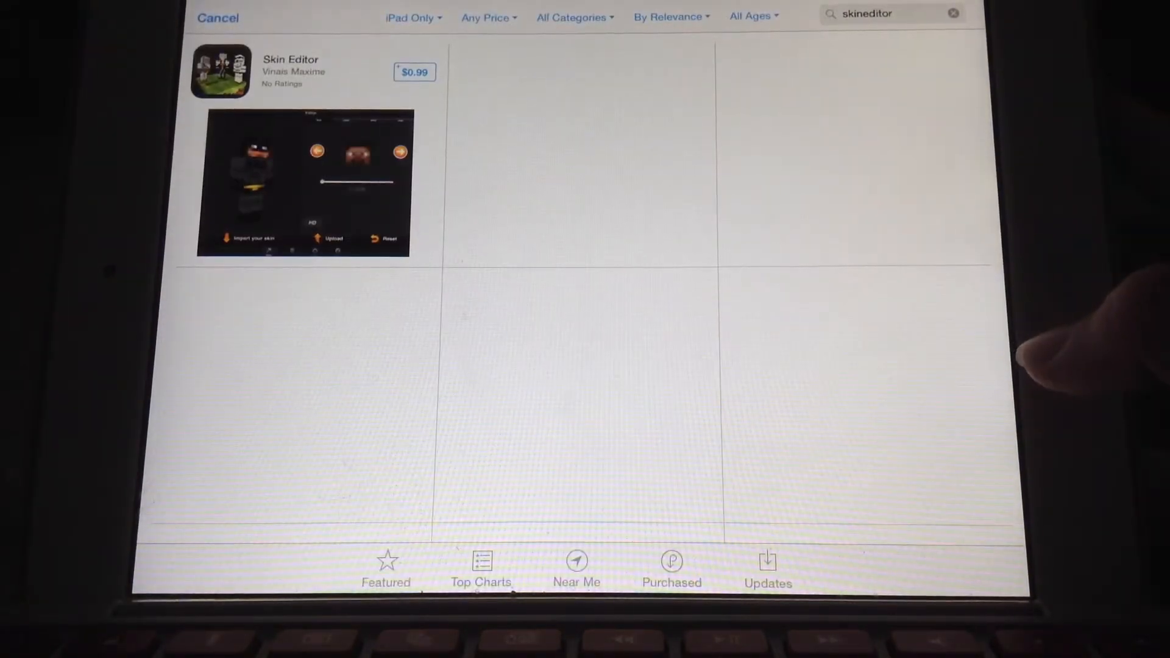
left_click(892, 13)
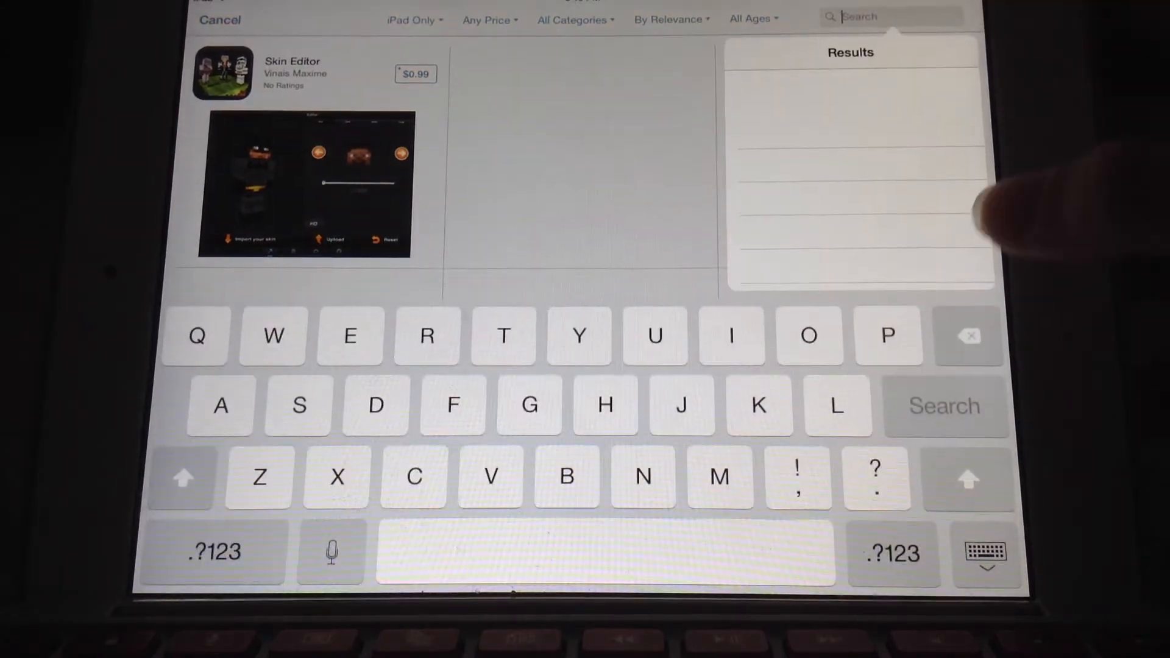
type("skin")
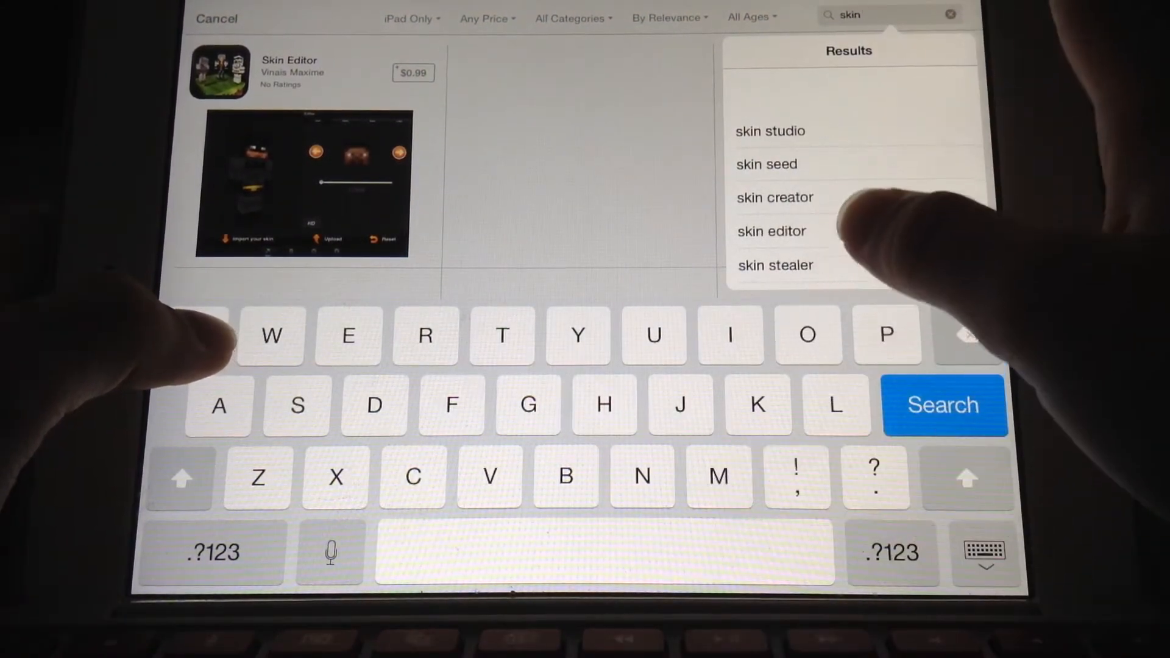
Download Skin Editor: Minecraft Edition from the skin editor results and launch it
left_click(773, 231)
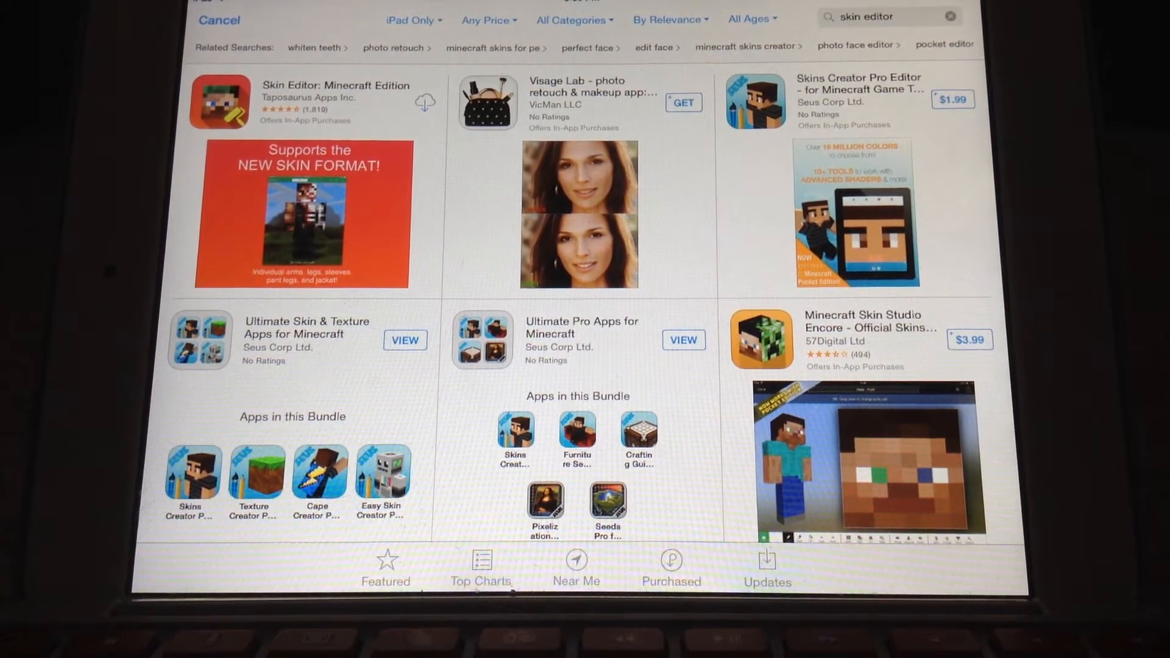
left_click(424, 102)
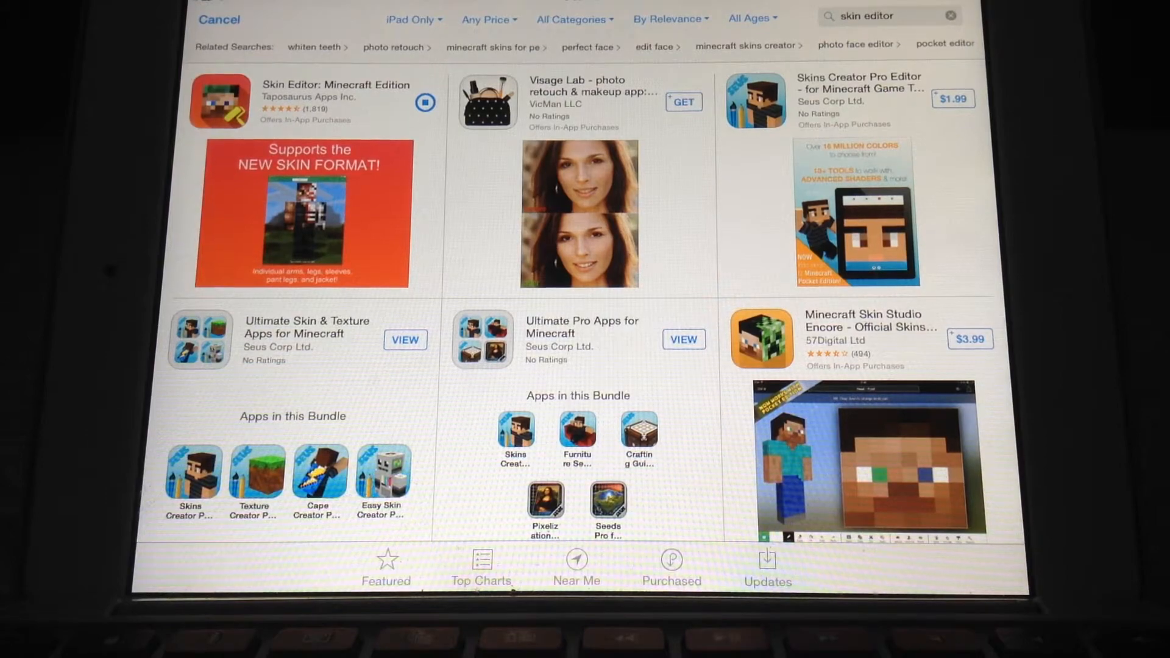
left_click(424, 103)
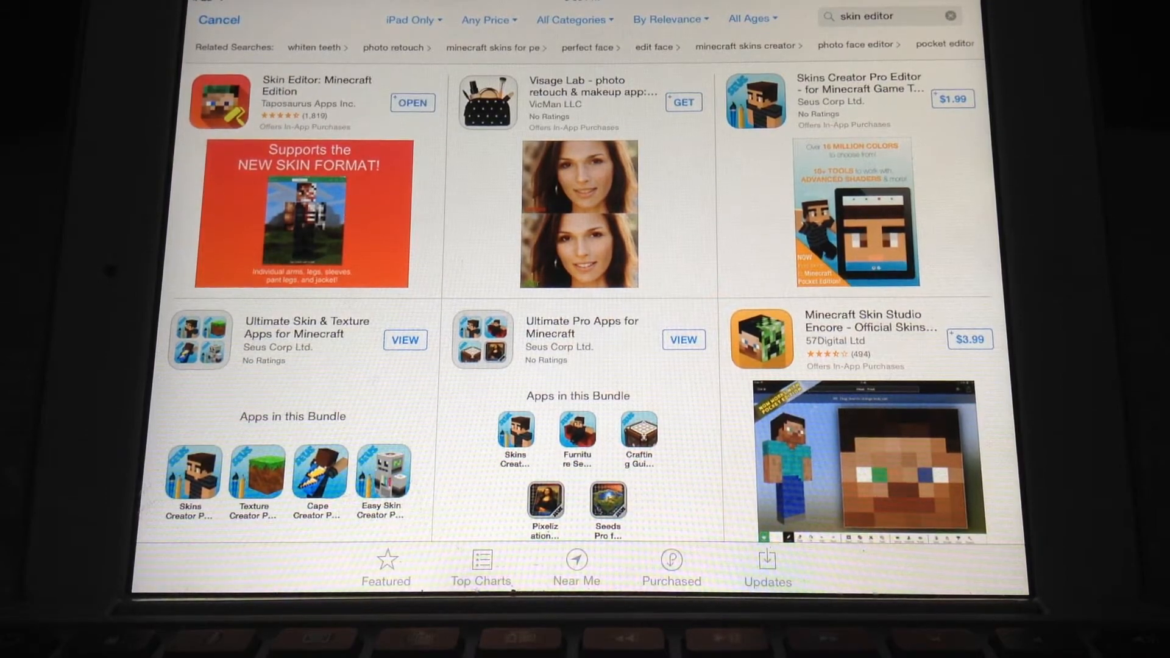
left_click(412, 102)
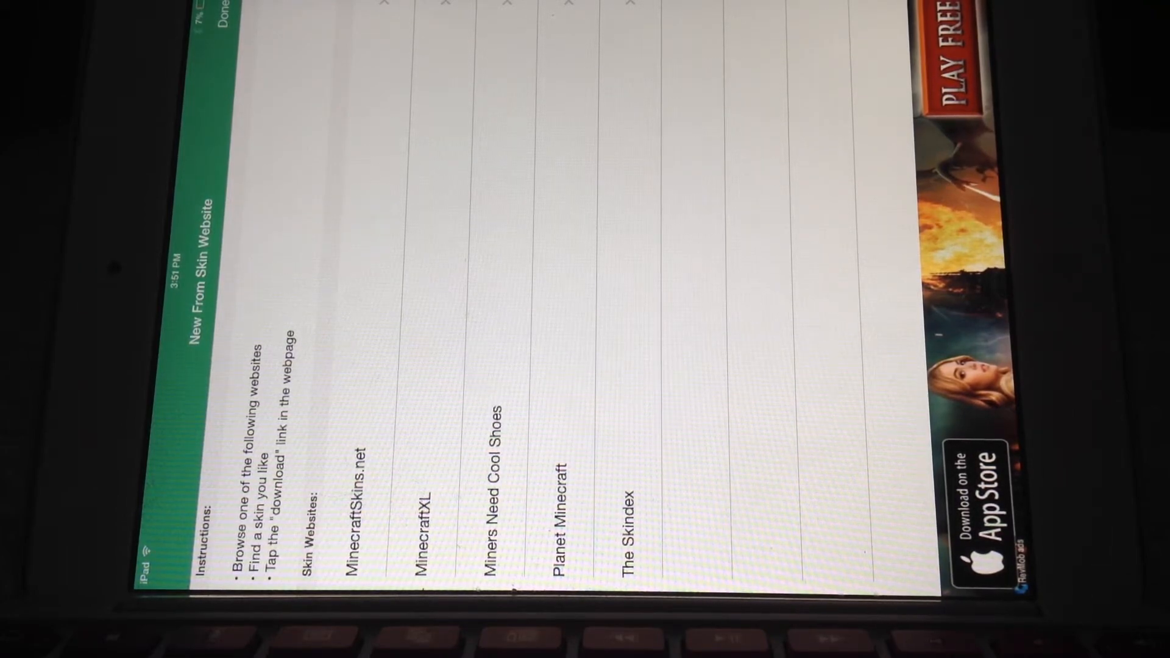
Browse MinecraftSkins.net inside the app to find a creeper skin to download
left_click(358, 459)
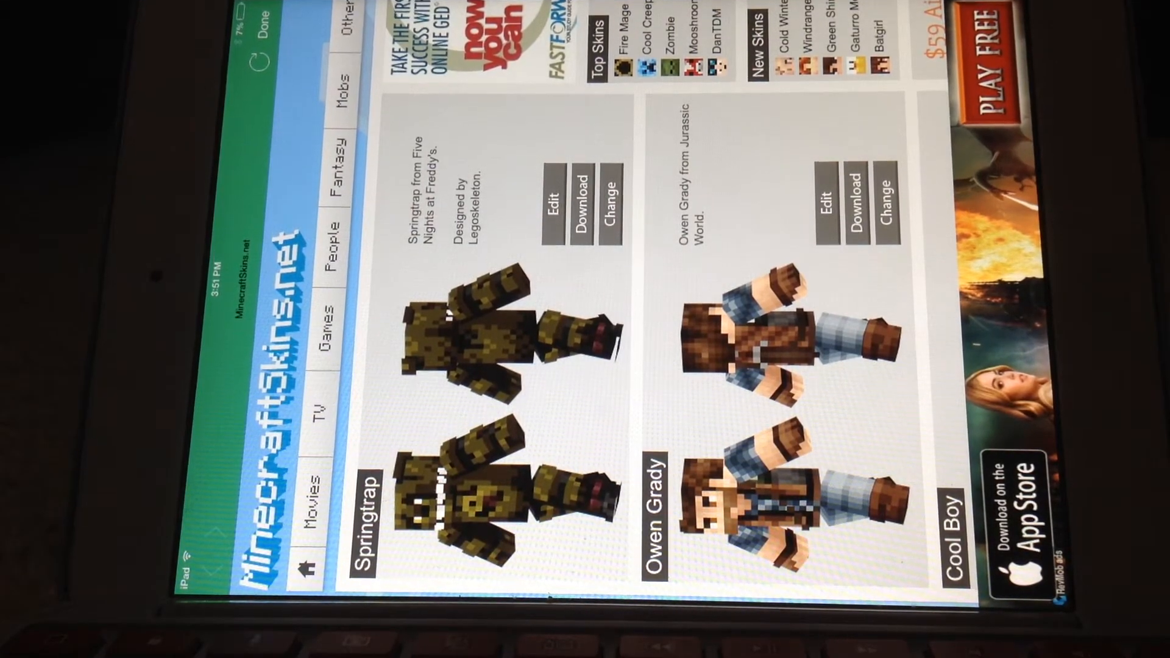
scroll("down", 3)
type("creeper")
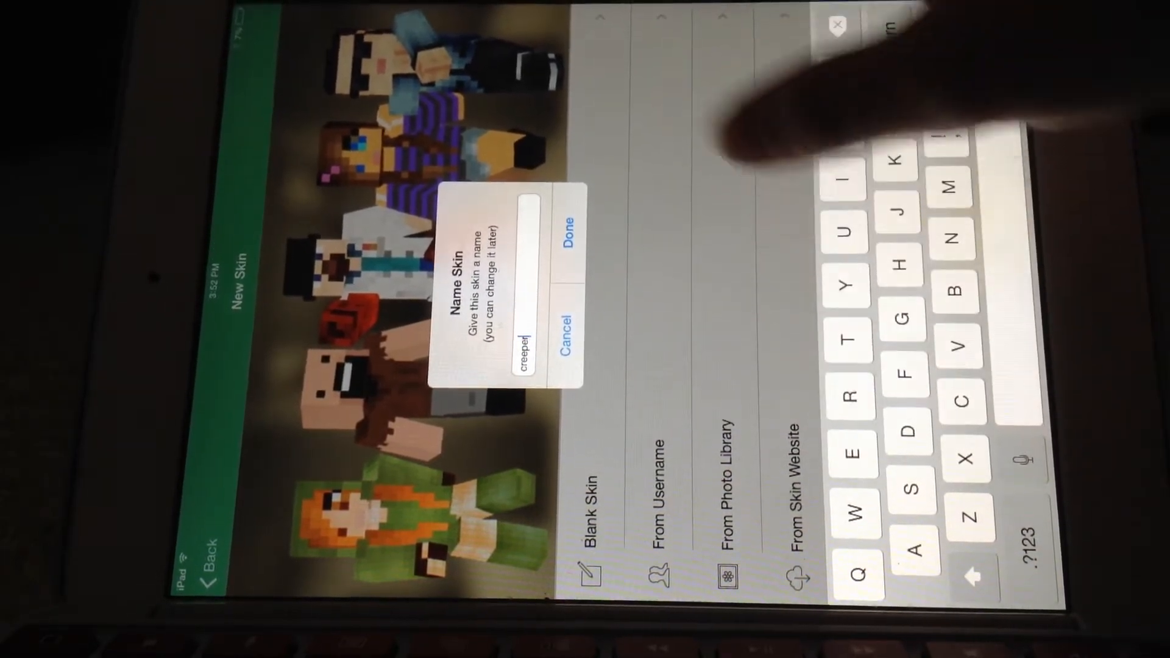
Confirm the name creeper, edit the skin in 2D and save it to the Photo Library
left_click(570, 224)
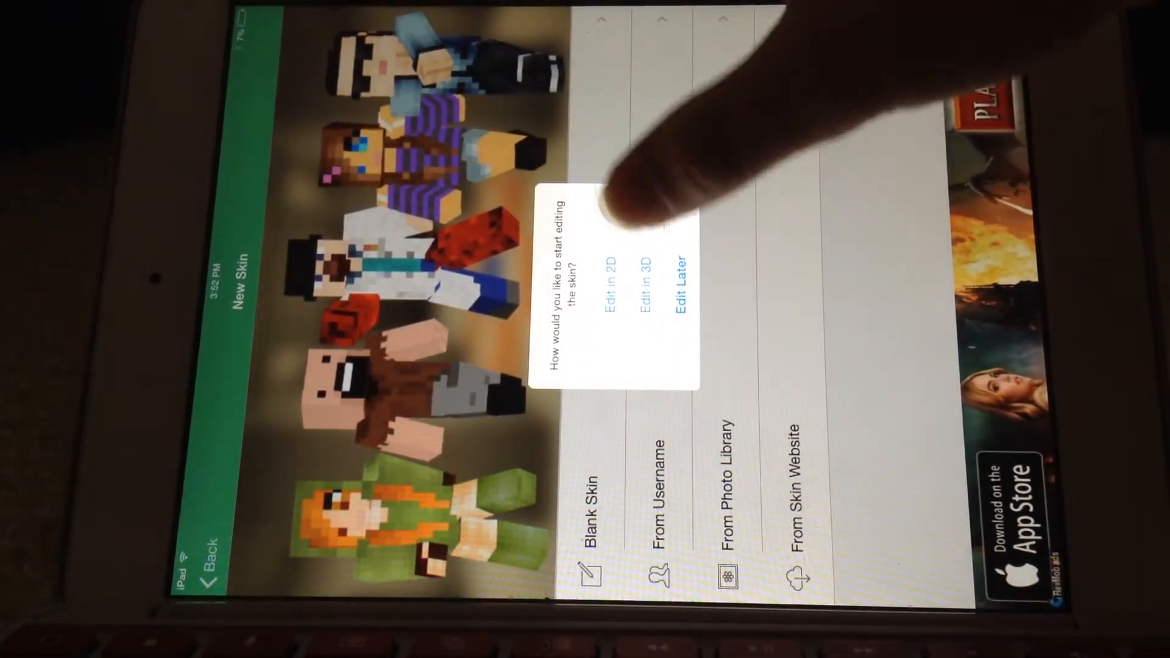
left_click(611, 270)
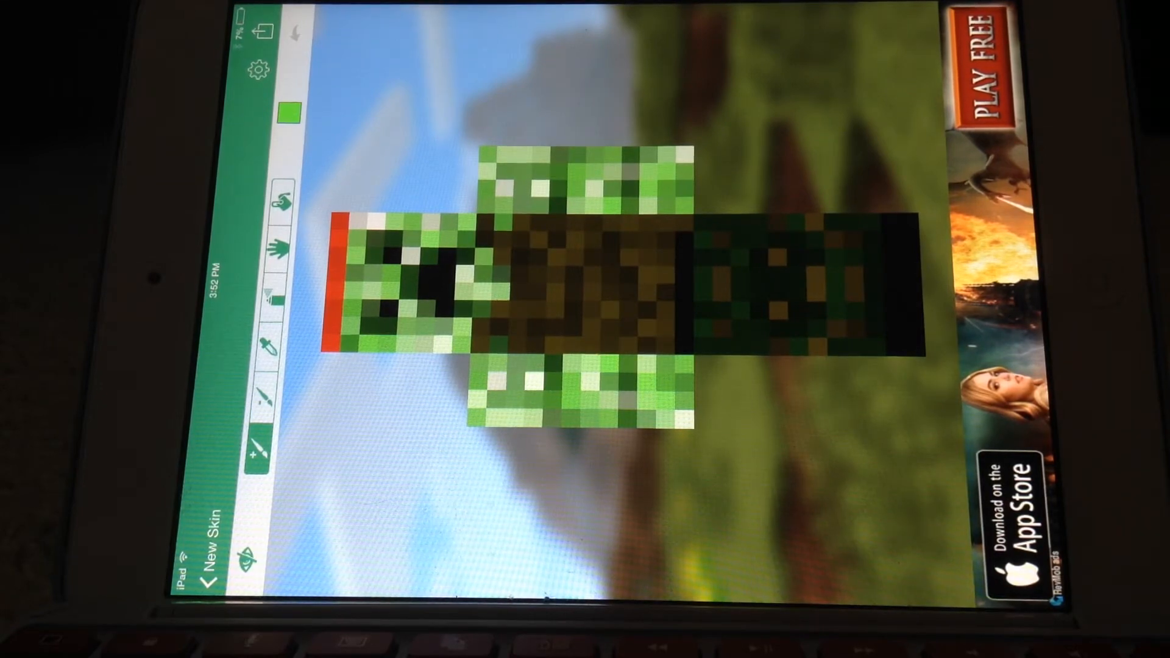
left_click(590, 257)
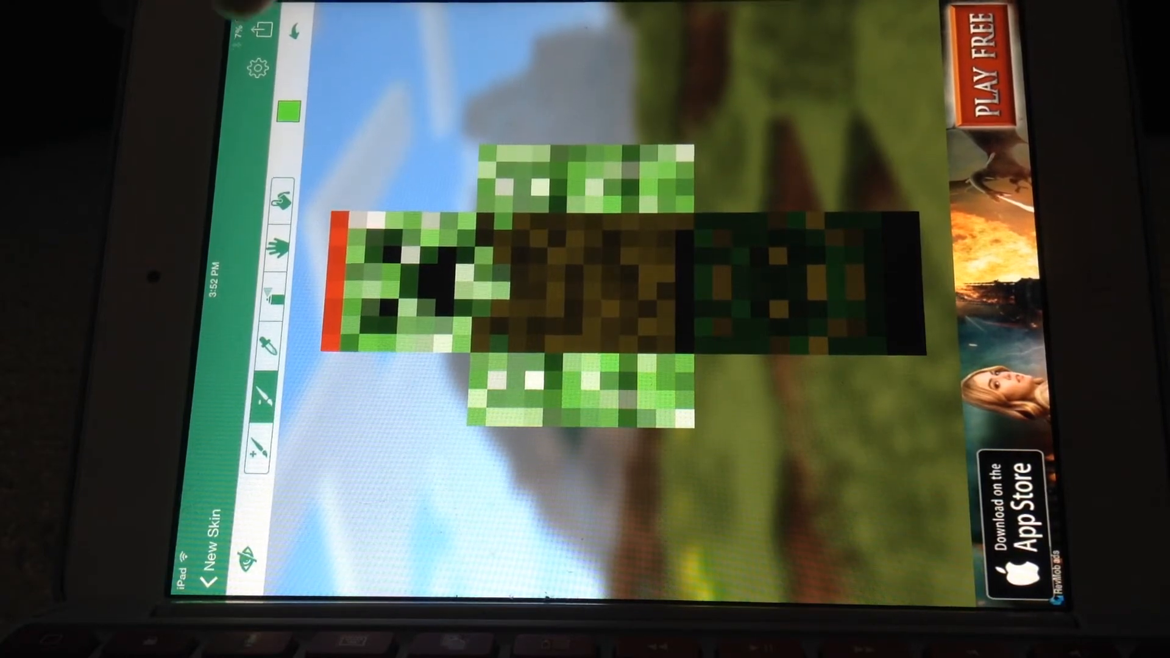
left_click(264, 28)
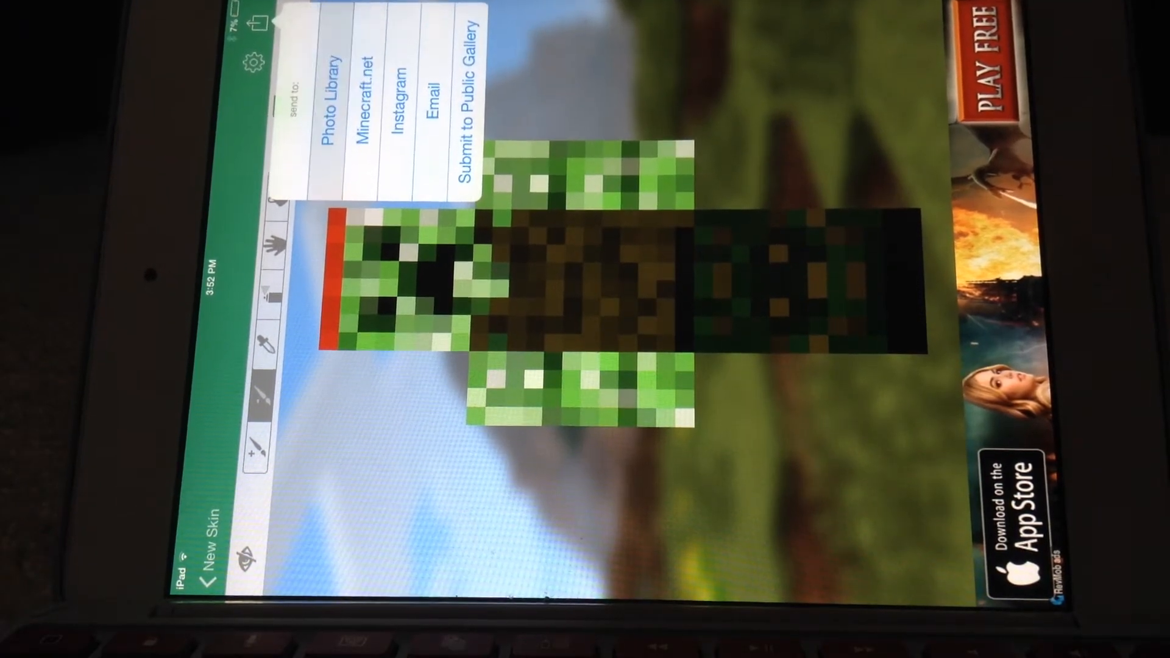
left_click(327, 78)
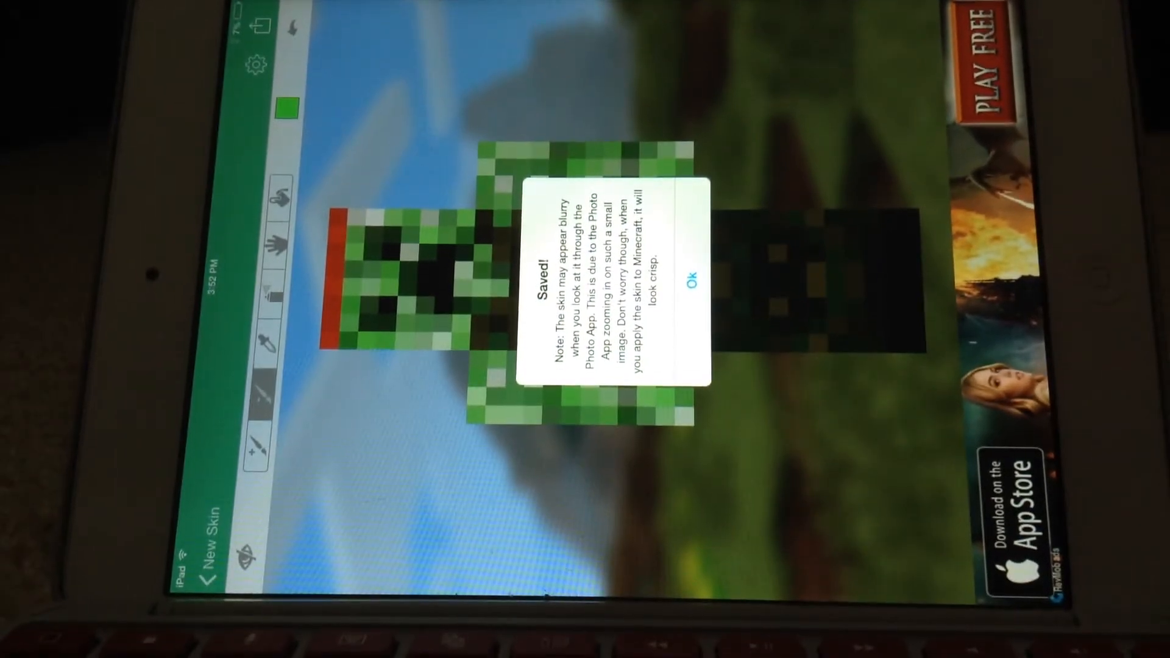
Dismiss the Saved! alert and launch Minecraft PE from the games folder
left_click(690, 277)
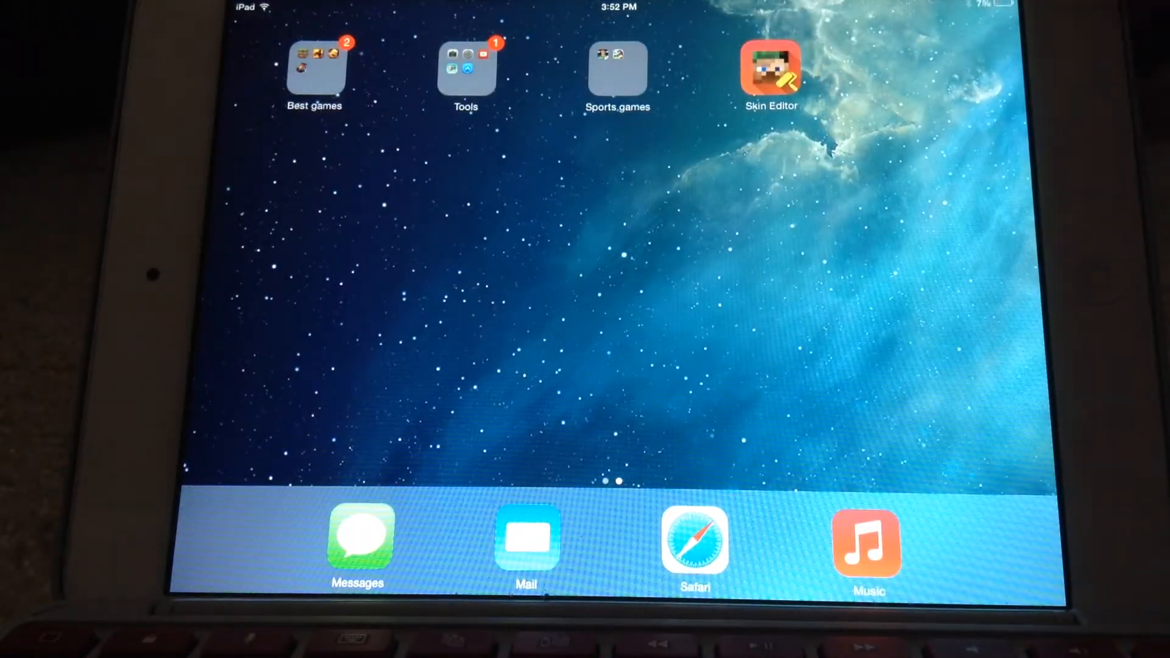
left_click(314, 72)
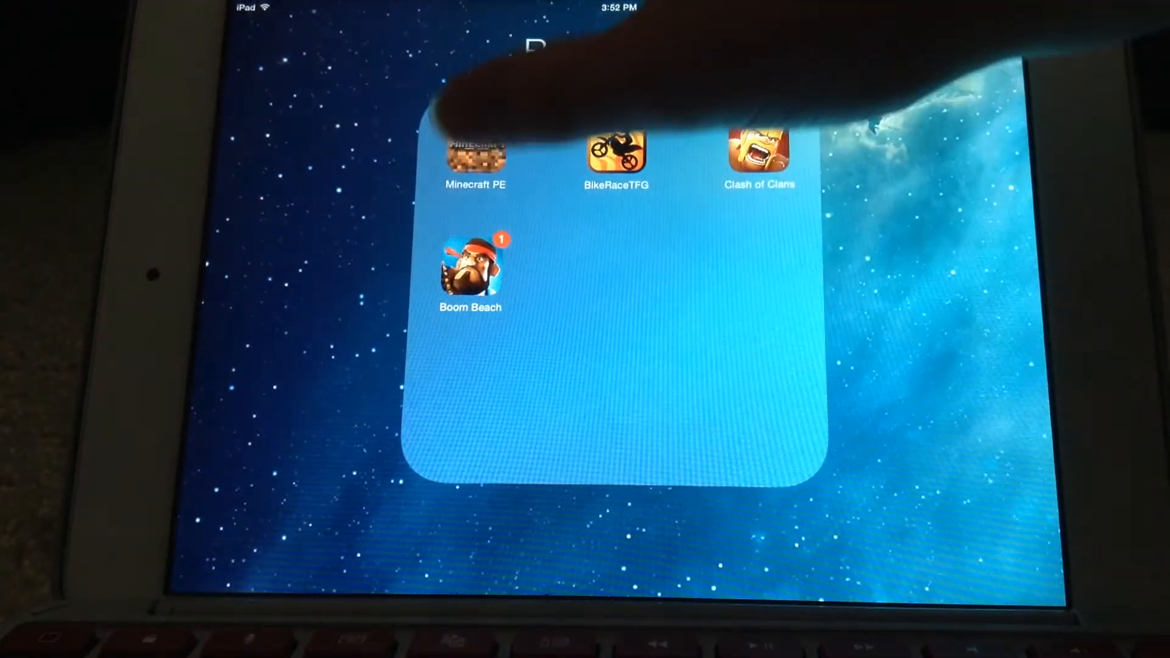
left_click(476, 157)
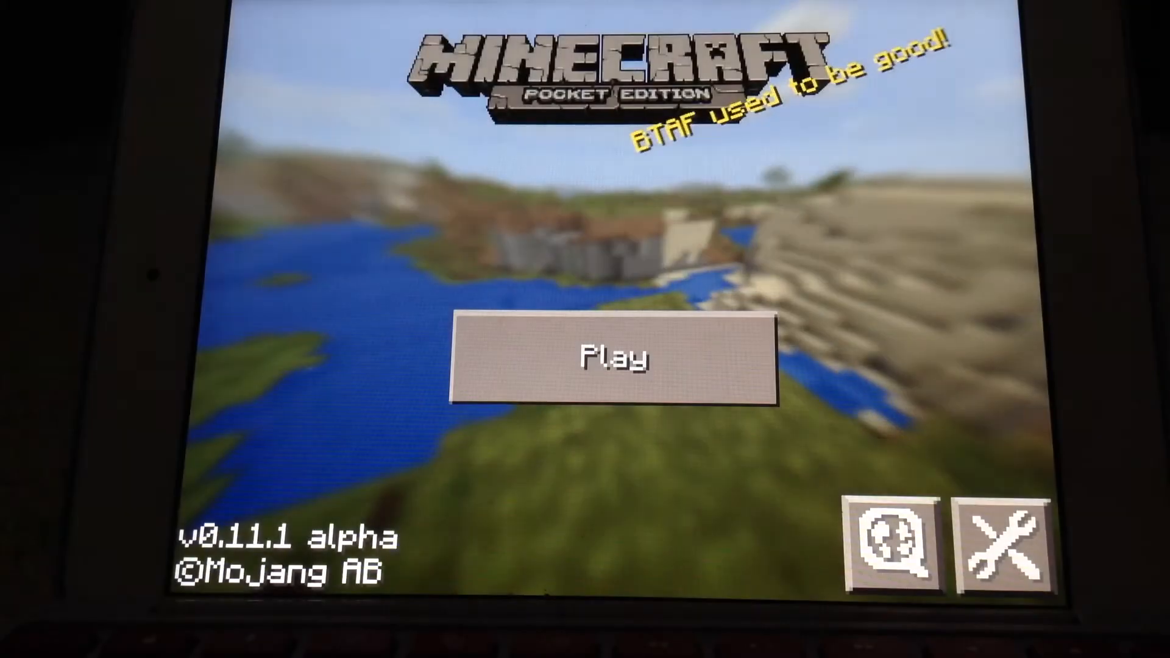
In Options, browse the Photo Library and choose the creeper image as the player skin
left_click(1001, 536)
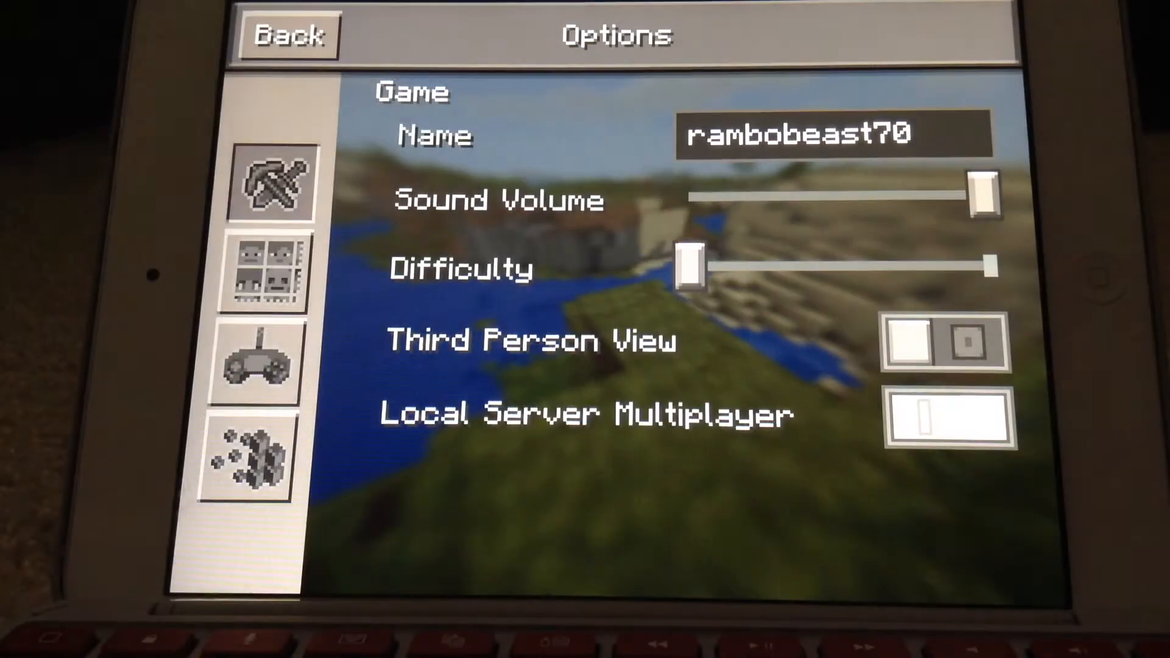
left_click(268, 268)
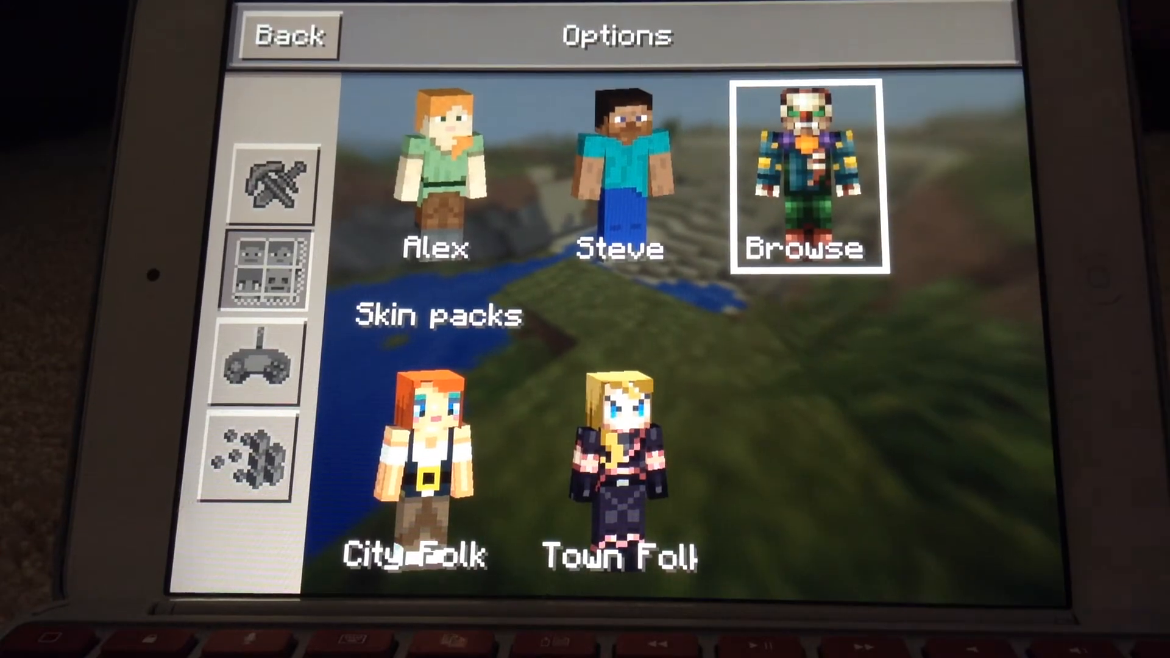
left_click(806, 179)
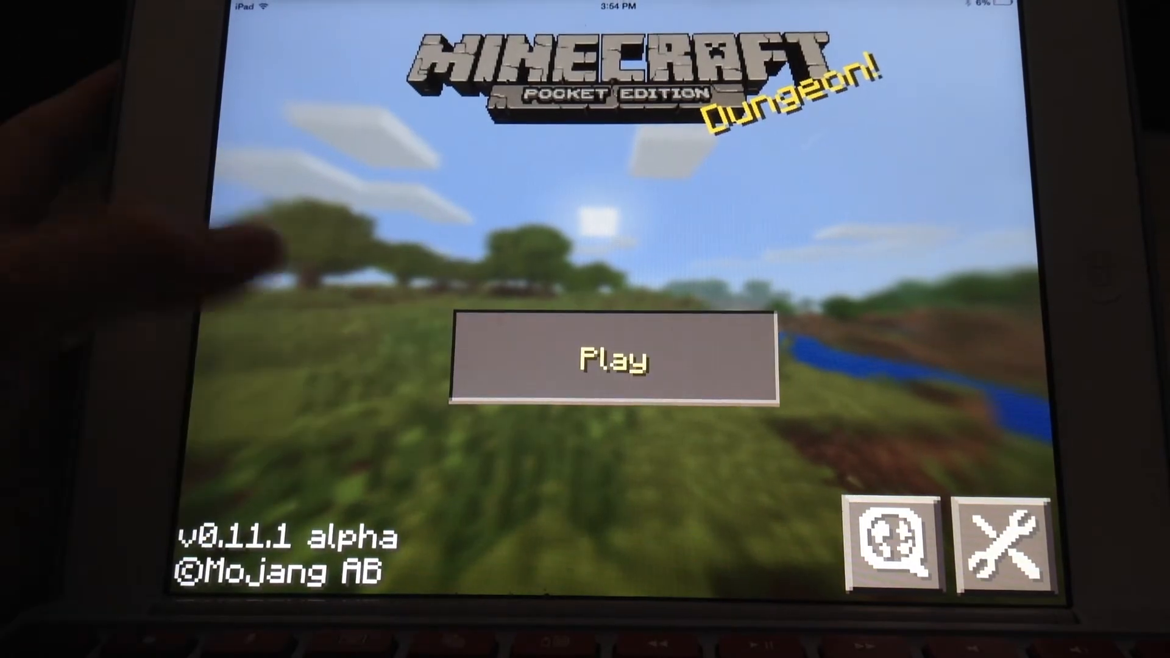
Enter a world and view the player wearing the creeper skin in third person
left_click(612, 355)
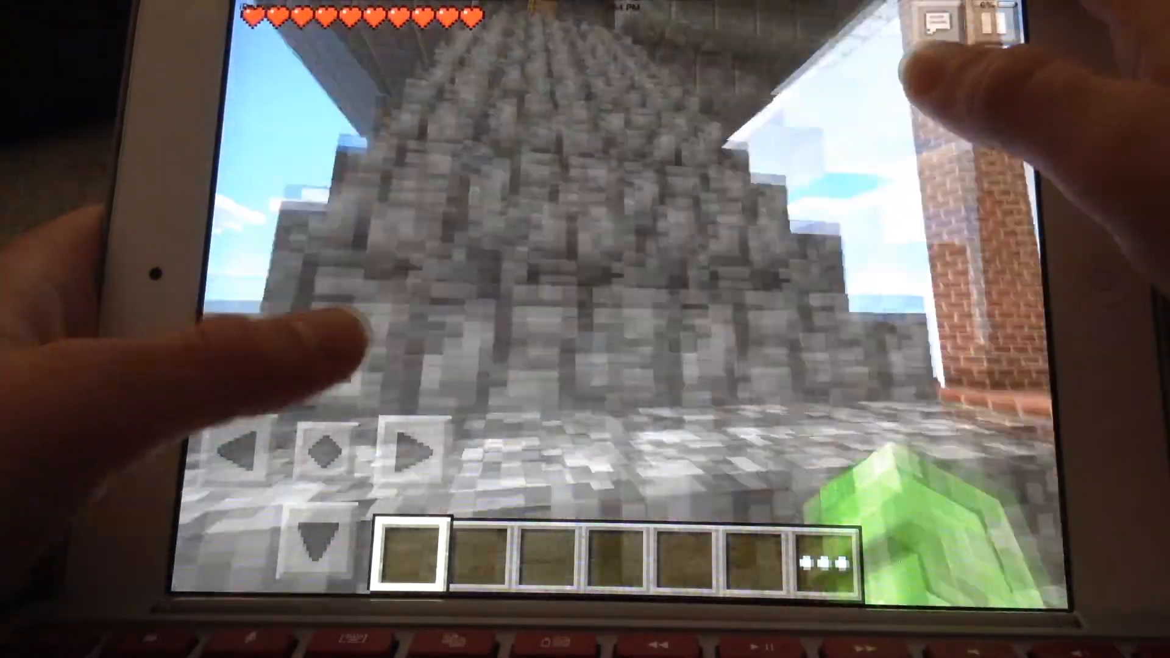
left_click(985, 26)
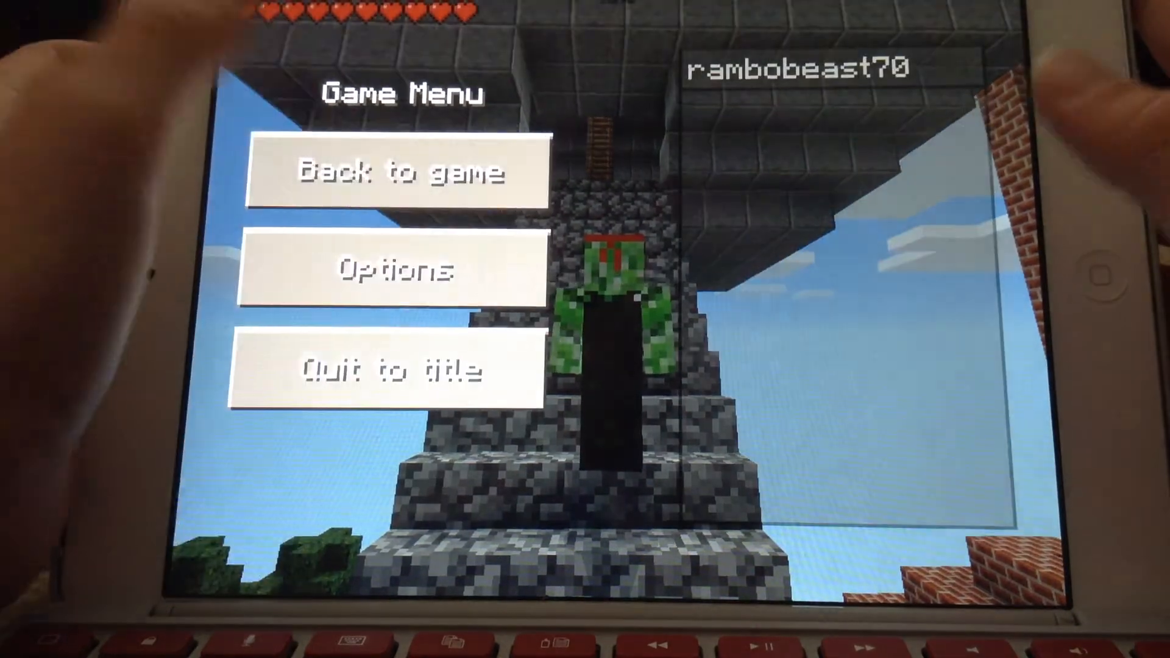
left_click(399, 170)
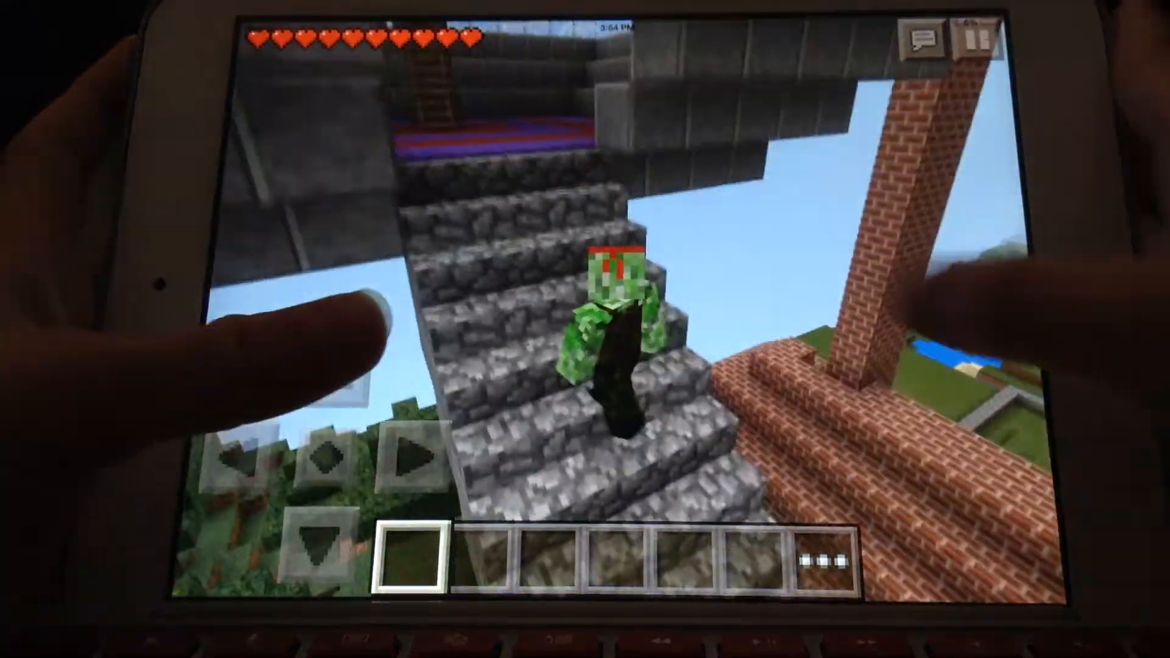